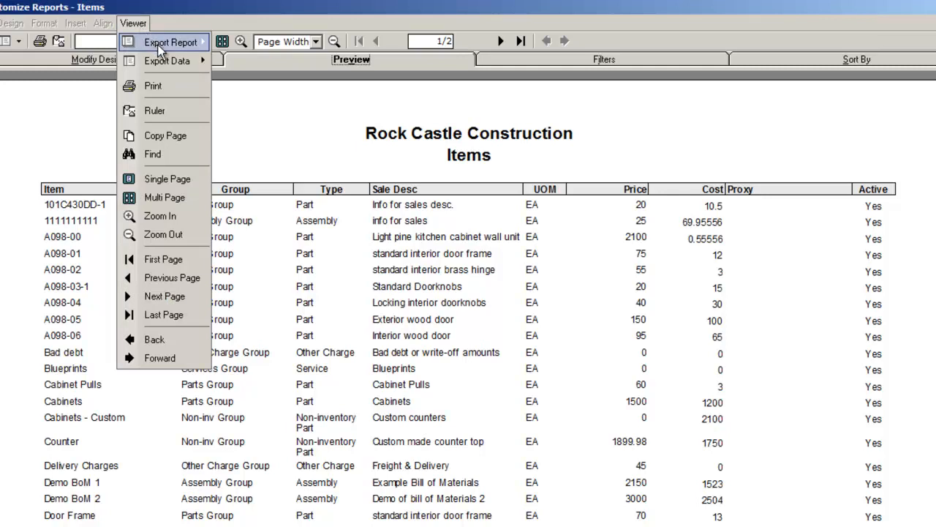
- Browse the Viewer menu's report export format choices without picking one
{"action": "left_click", "coordinate": [169, 40]}
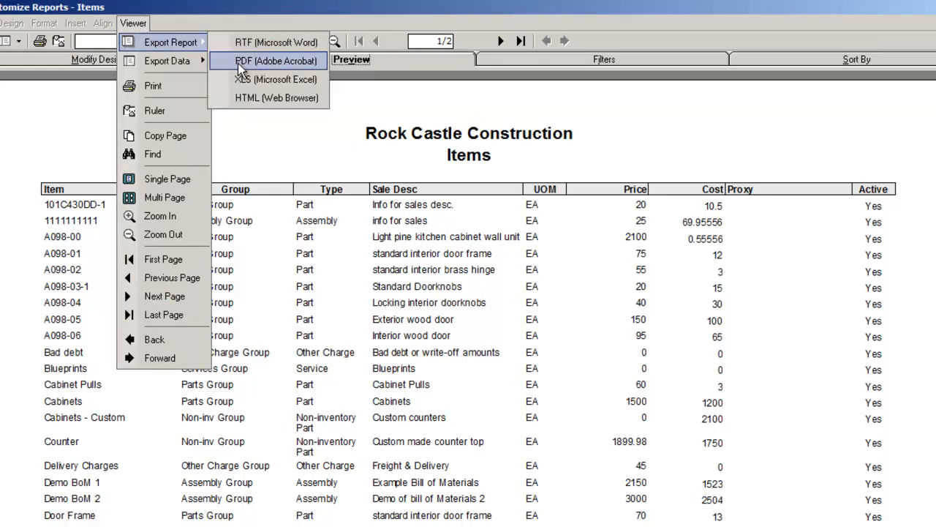
{"action": "left_click", "coordinate": [276, 61]}
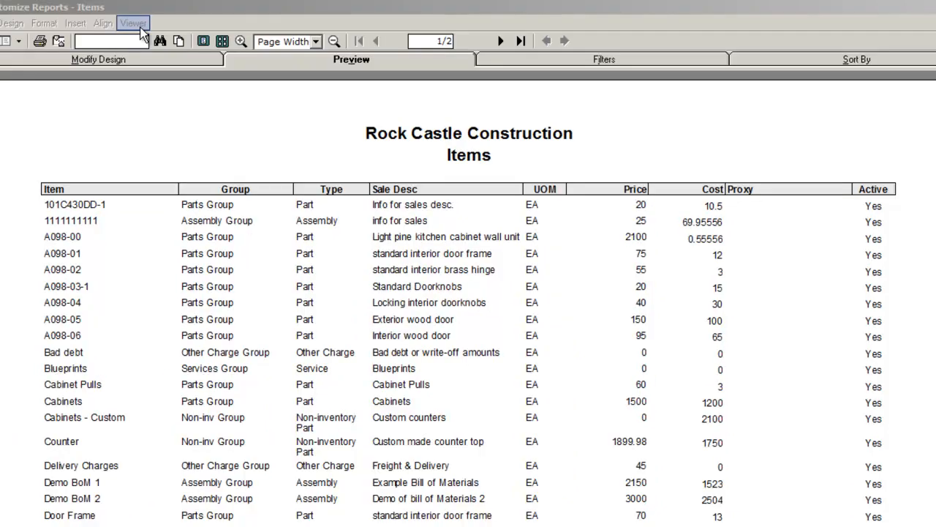
{"action": "left_click", "coordinate": [132, 24]}
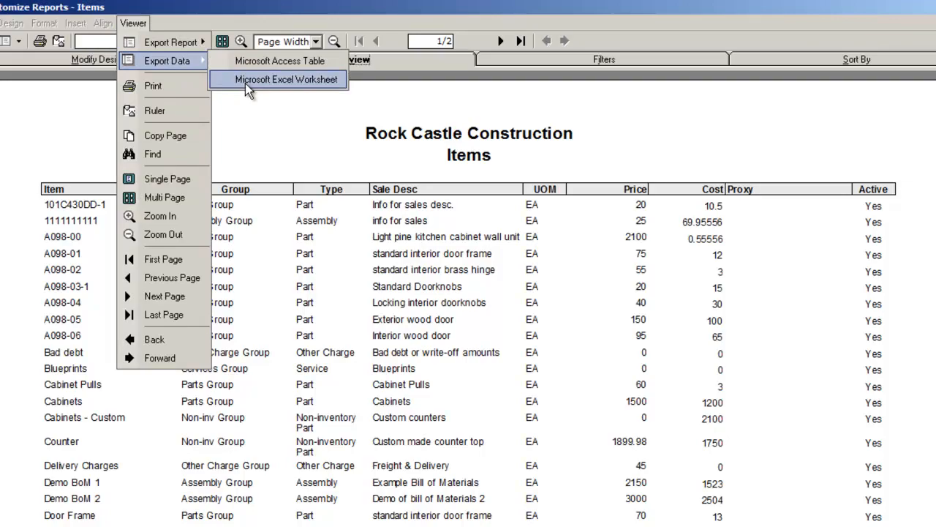
{"action": "left_click", "coordinate": [280, 79]}
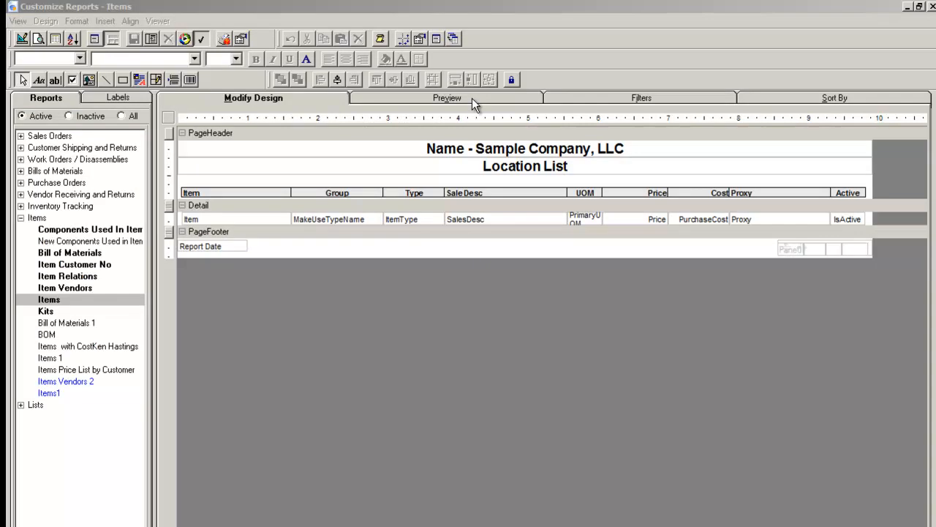
- Return to the Preview of the My Sales Order report
{"action": "left_click", "coordinate": [448, 97]}
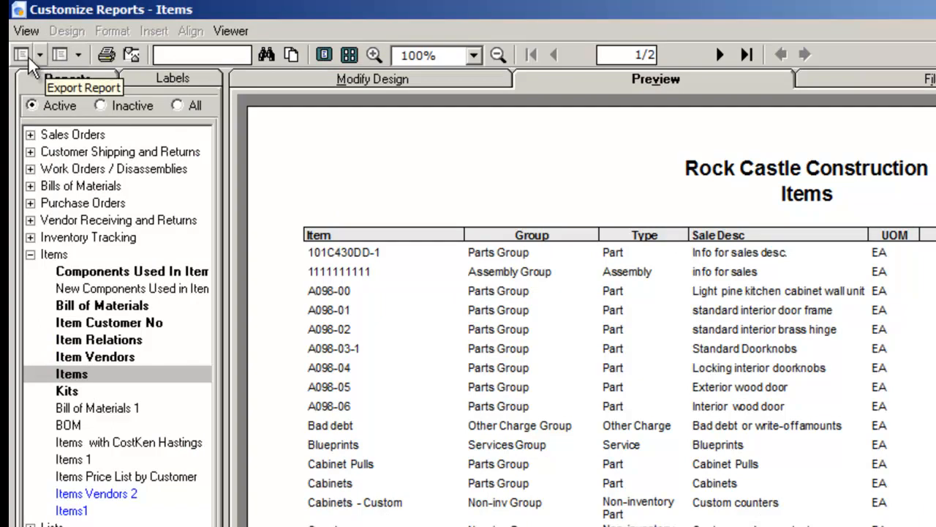
{"action": "mouse_move", "coordinate": [59, 55]}
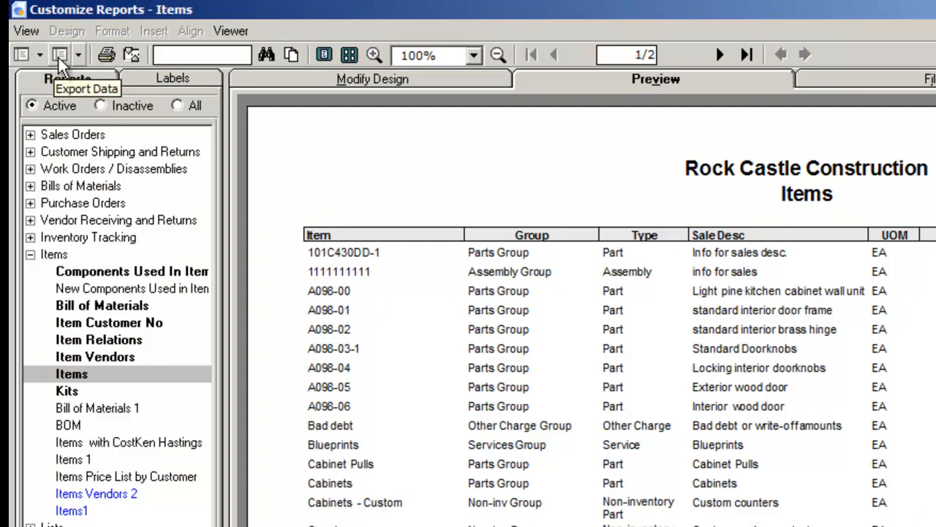
{"action": "left_click", "coordinate": [231, 31]}
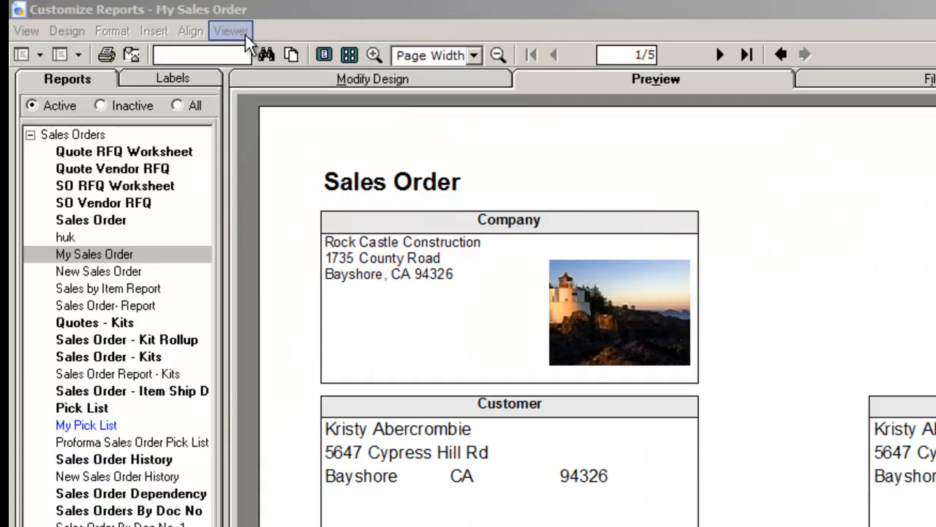
- Export the Sales Order report as XLS (Microsoft Excel) and save the file
{"action": "left_click", "coordinate": [231, 30]}
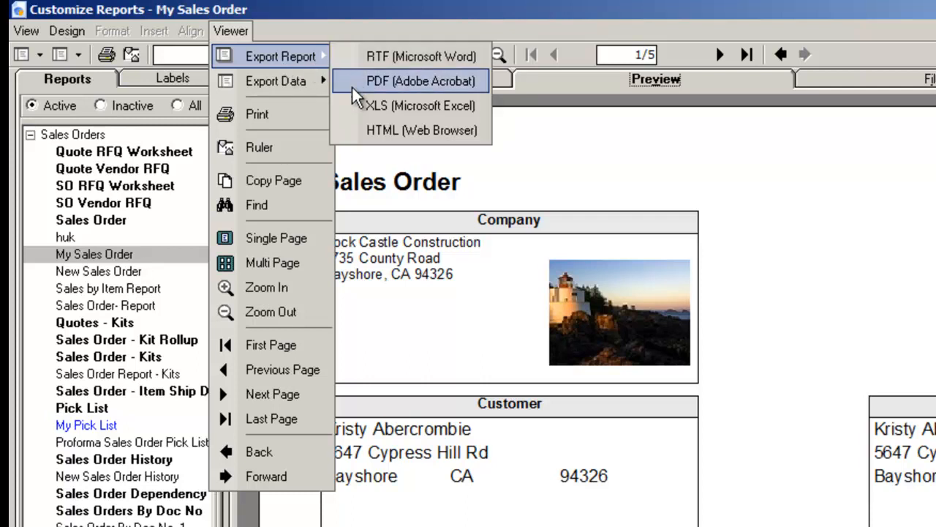
{"action": "mouse_move", "coordinate": [358, 111]}
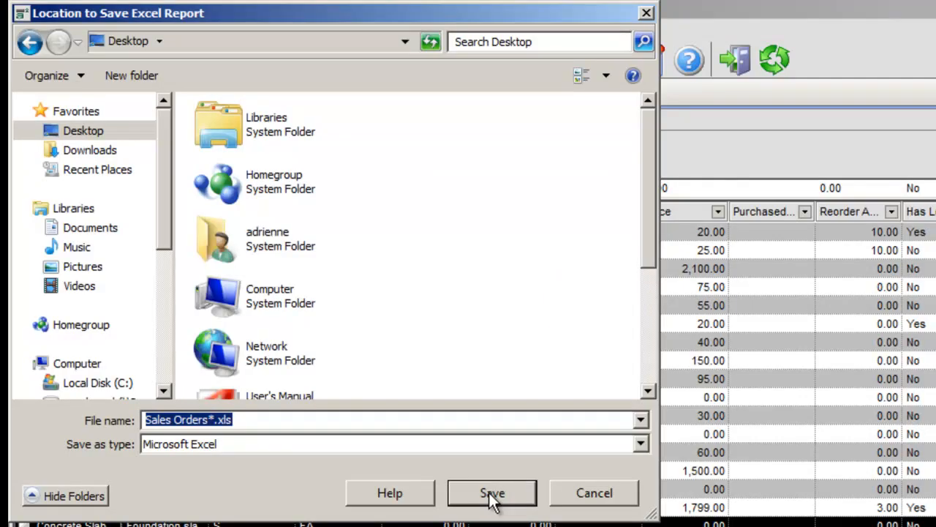
{"action": "left_click", "coordinate": [492, 492]}
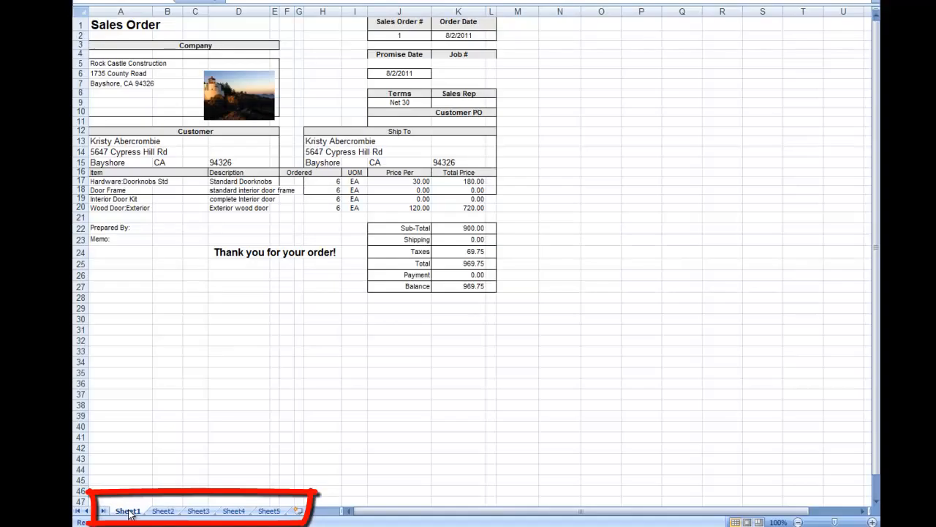
{"action": "left_click", "coordinate": [199, 511]}
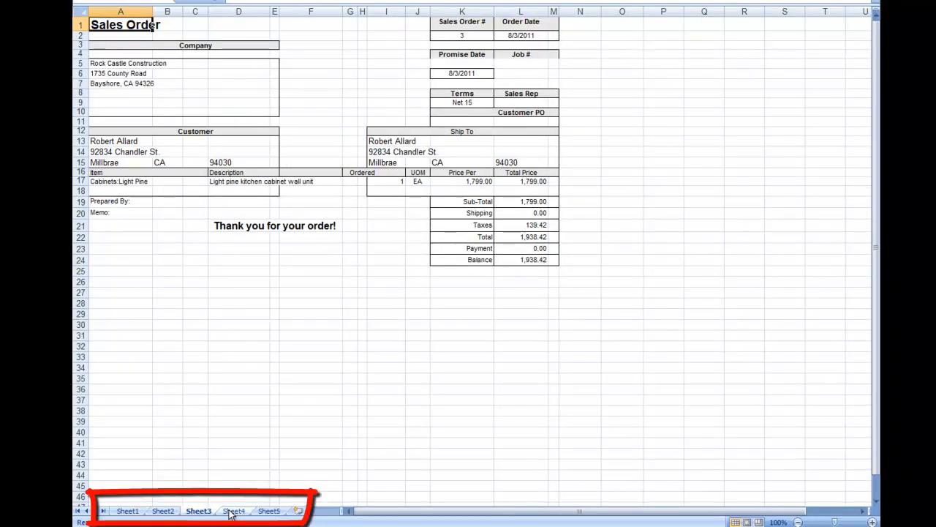
{"action": "left_click", "coordinate": [269, 510]}
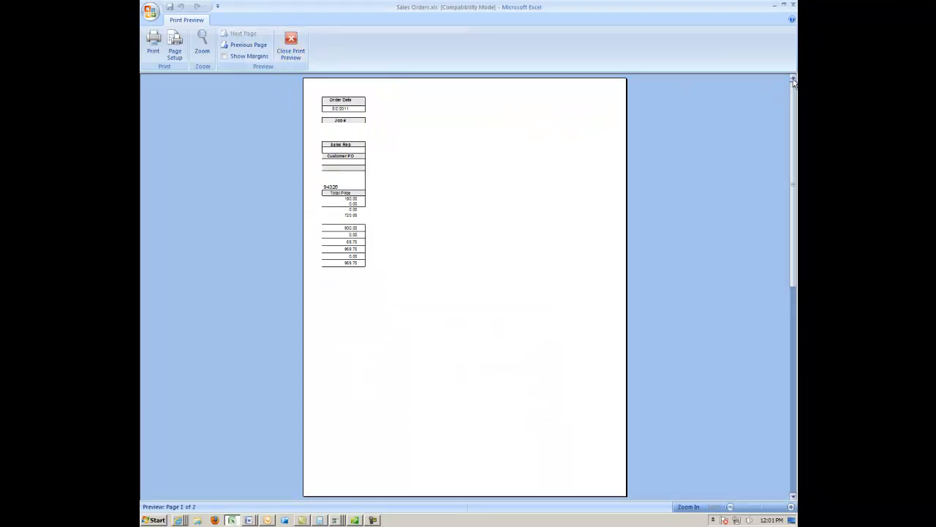
{"action": "left_click", "coordinate": [291, 44]}
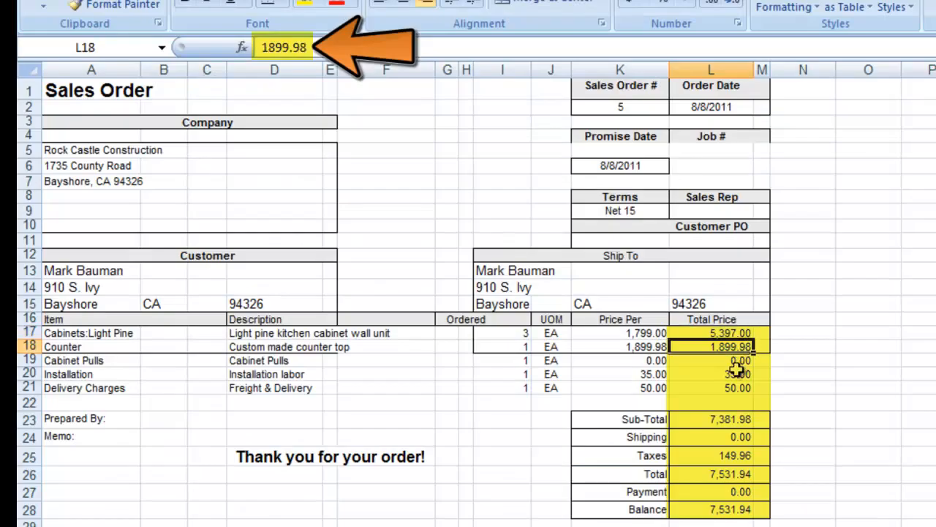
{"action": "left_click", "coordinate": [719, 418]}
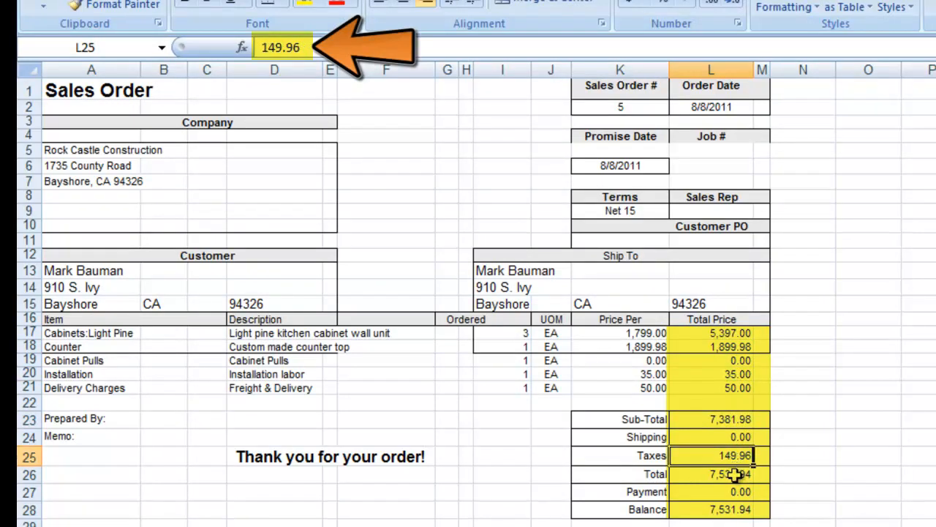
{"action": "left_click", "coordinate": [720, 474]}
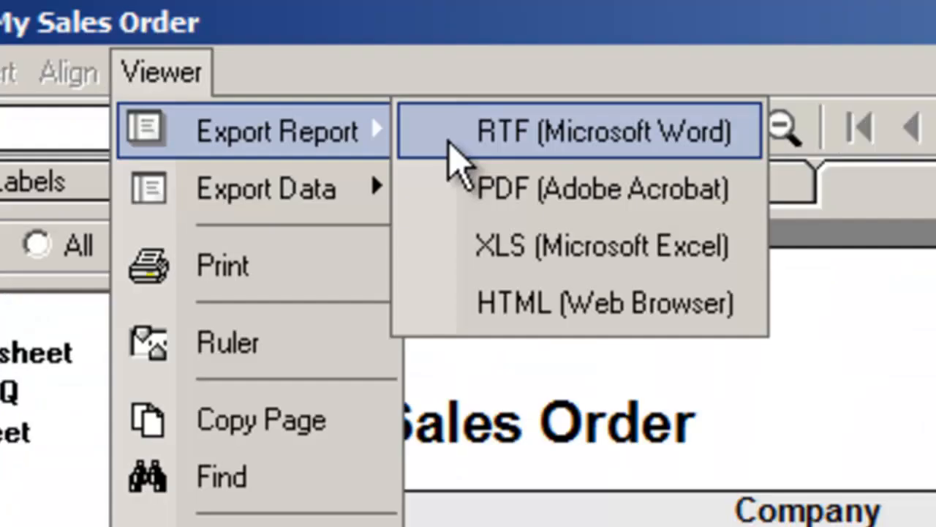
- Review the Word, PDF and HTML options in the Export Report list
{"action": "left_click", "coordinate": [577, 130]}
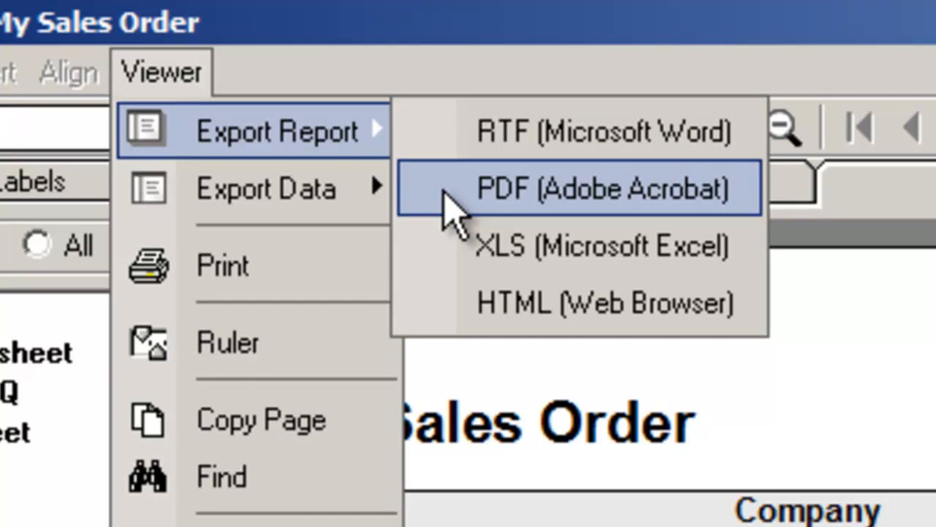
{"action": "left_click", "coordinate": [578, 188]}
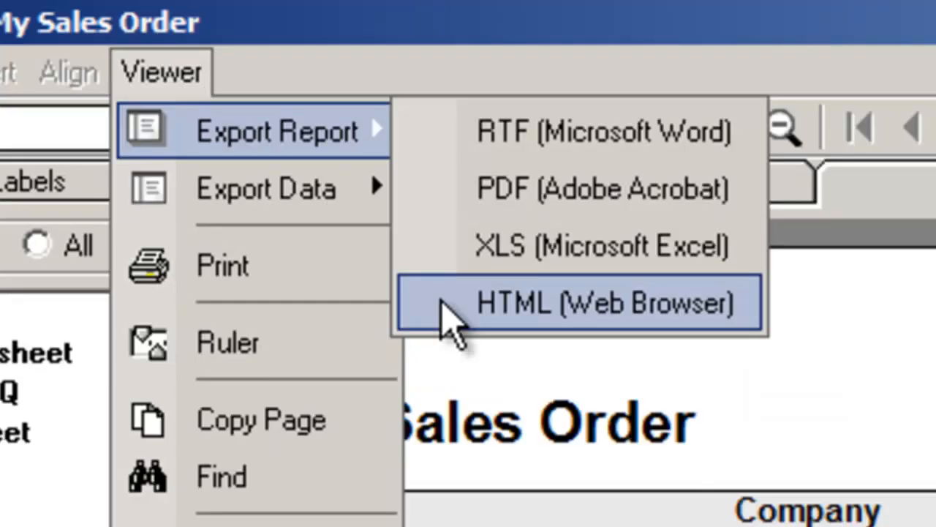
{"action": "mouse_move", "coordinate": [450, 322]}
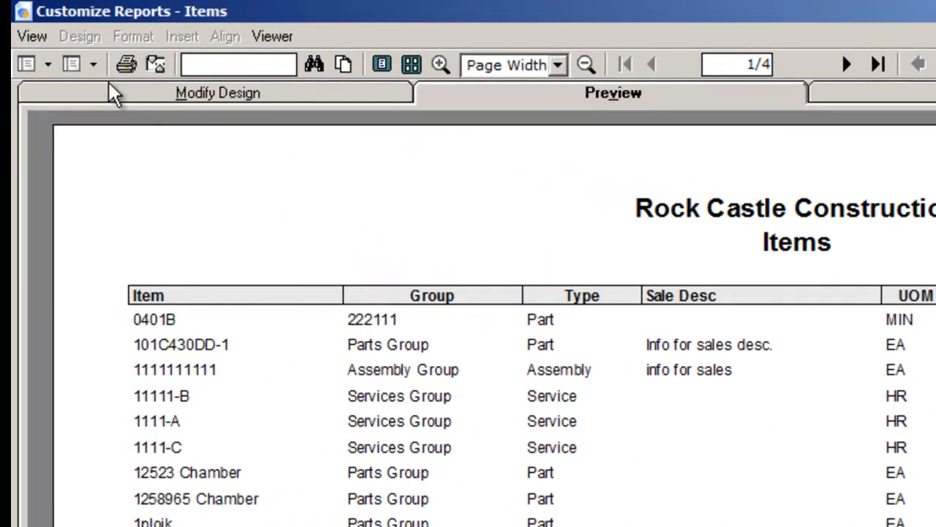
{"action": "mouse_move", "coordinate": [70, 64]}
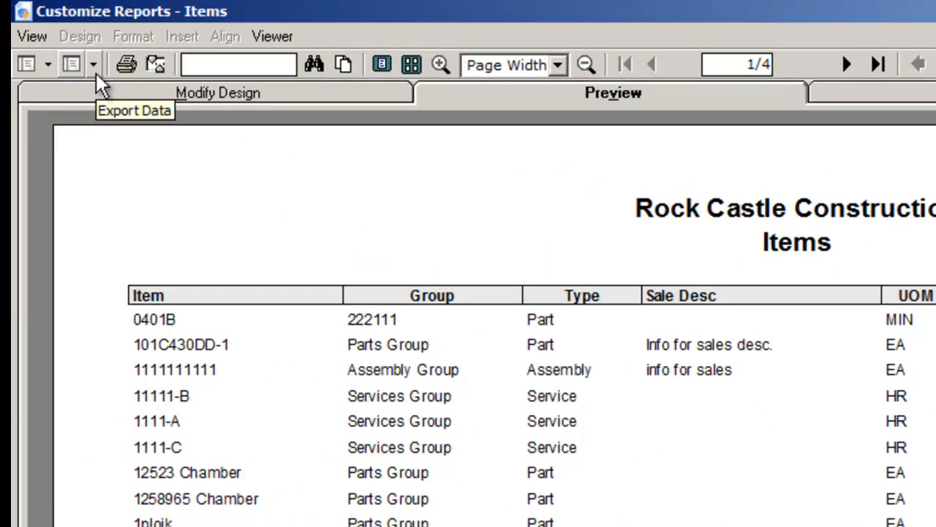
- Show the Export Data choices: Microsoft Access Table and Microsoft Excel Worksheet
{"action": "left_click", "coordinate": [93, 65]}
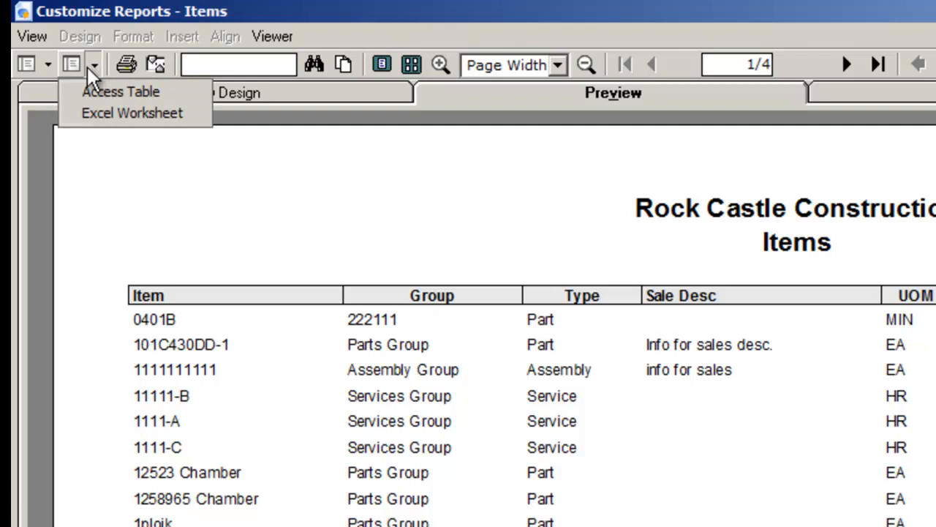
{"action": "mouse_move", "coordinate": [263, 61]}
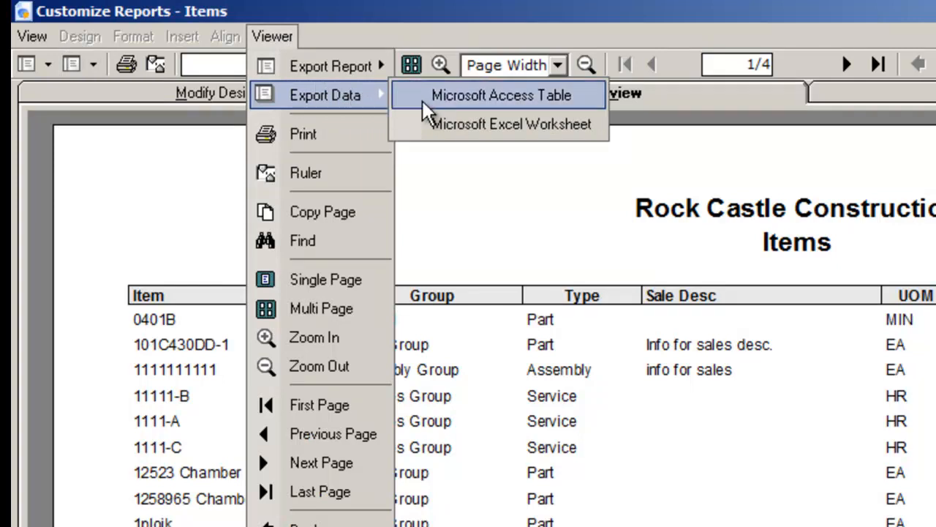
{"action": "mouse_move", "coordinate": [500, 123]}
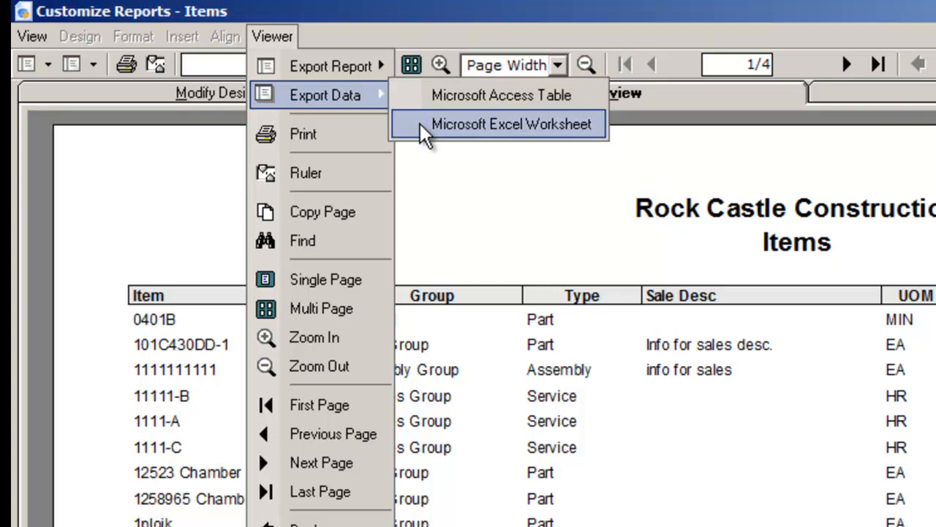
{"action": "left_click", "coordinate": [512, 123]}
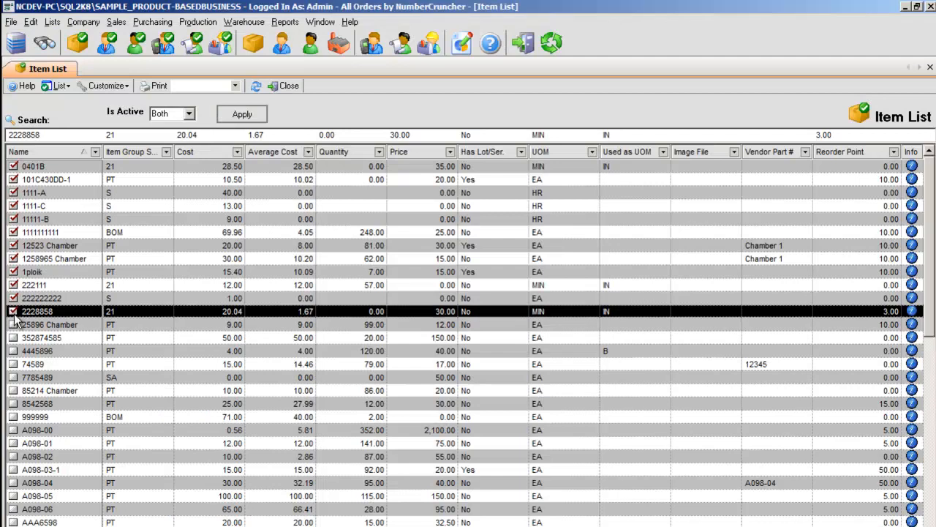
{"action": "left_click", "coordinate": [38, 351]}
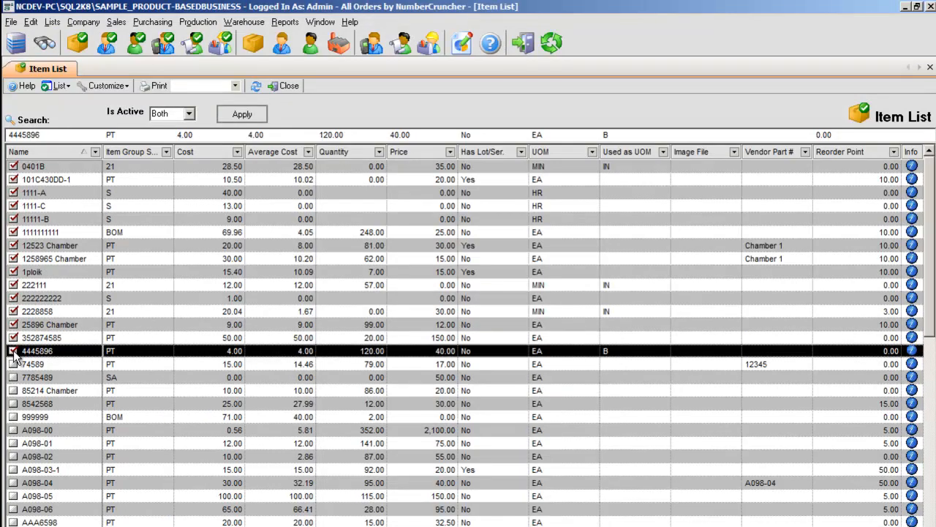
{"action": "left_click", "coordinate": [32, 363]}
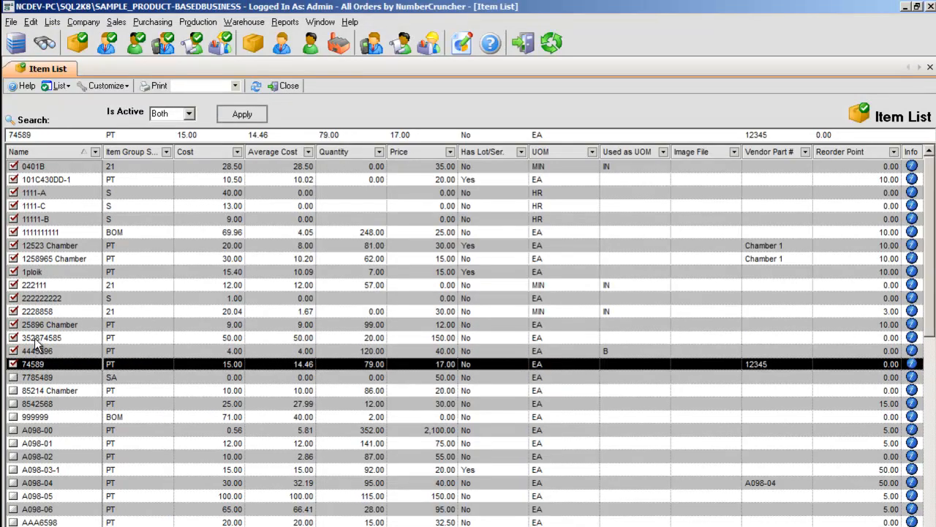
{"action": "right_click", "coordinate": [41, 336]}
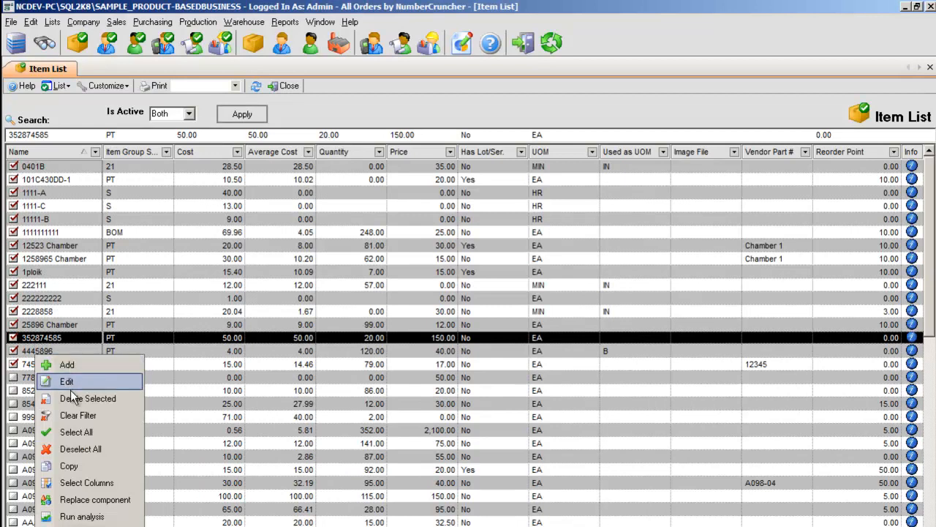
{"action": "mouse_move", "coordinate": [85, 431]}
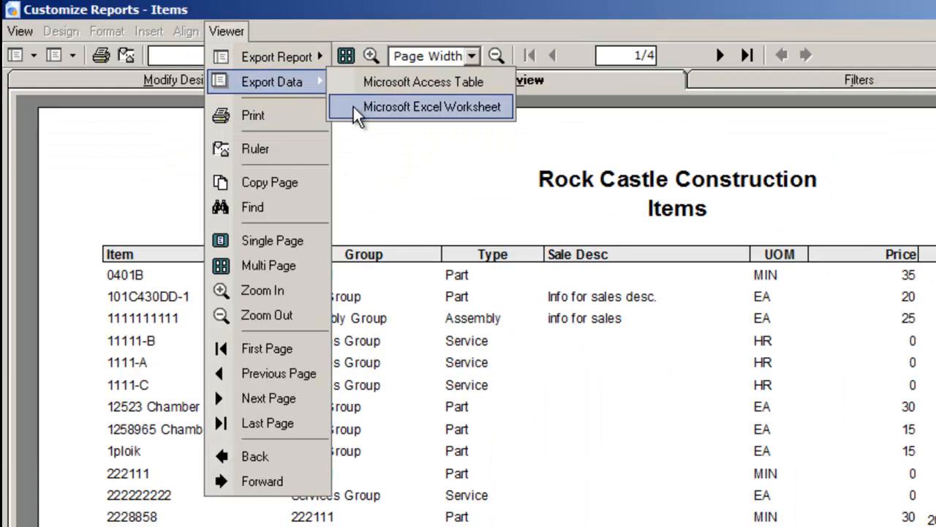
- Export the Items data as a Microsoft Excel Worksheet named Items, saved to the desktop
{"action": "left_click", "coordinate": [433, 107]}
{"action": "type", "text": "Items Export.xls"}
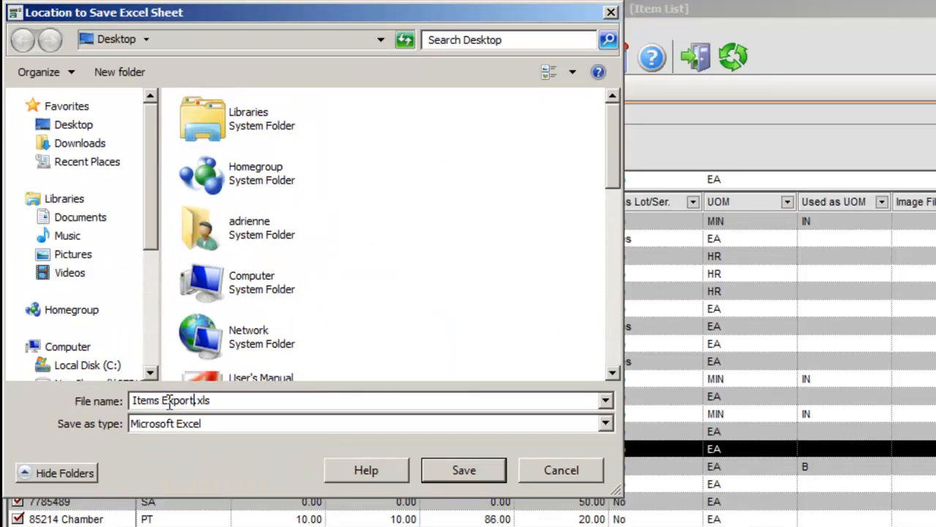
{"action": "left_click", "coordinate": [462, 469]}
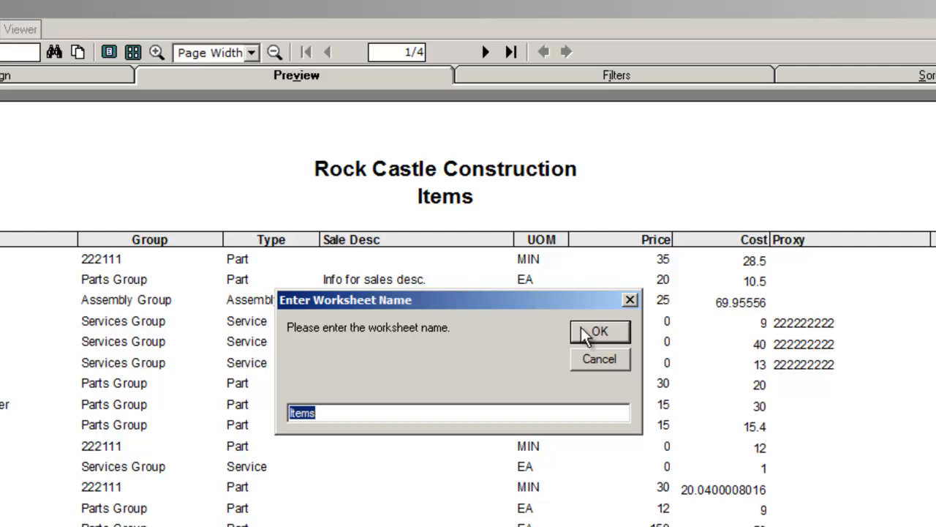
{"action": "left_click", "coordinate": [600, 331]}
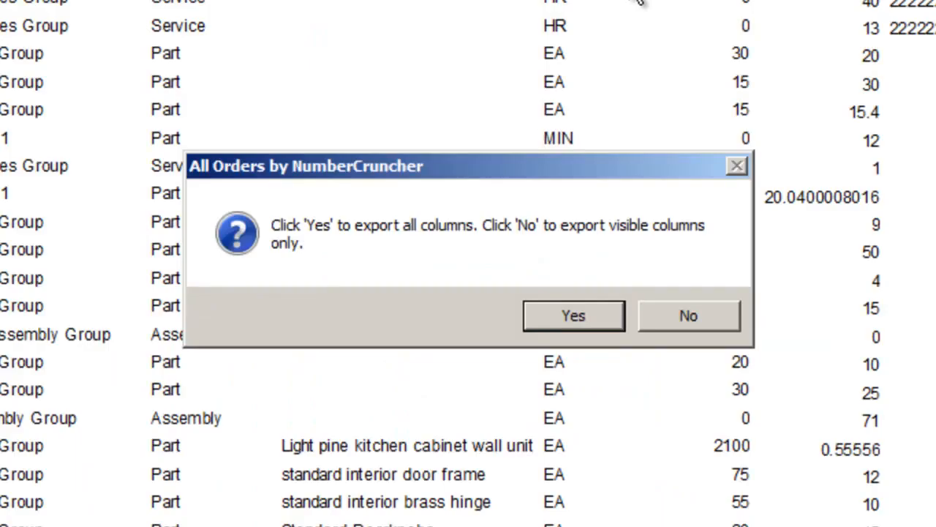